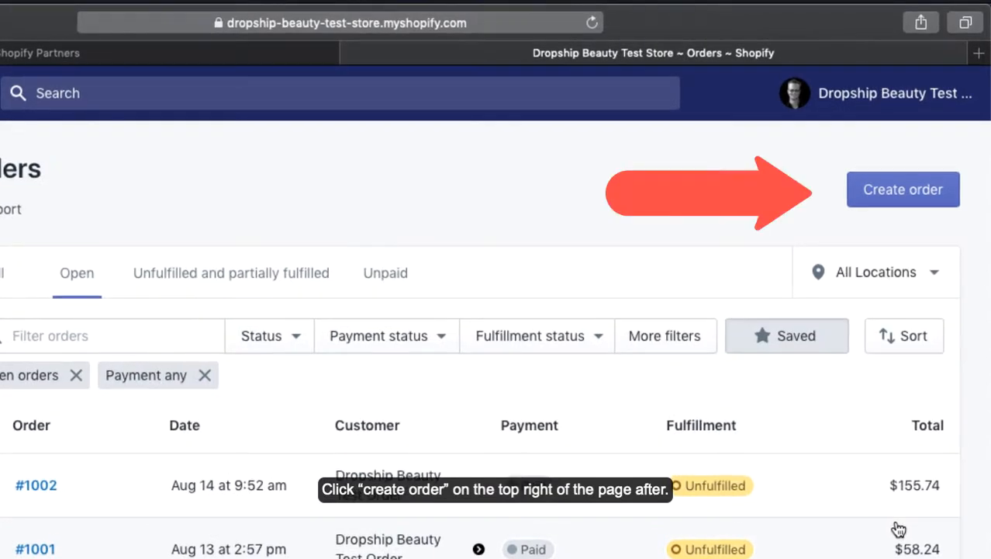
pyautogui.moveTo(876, 272)
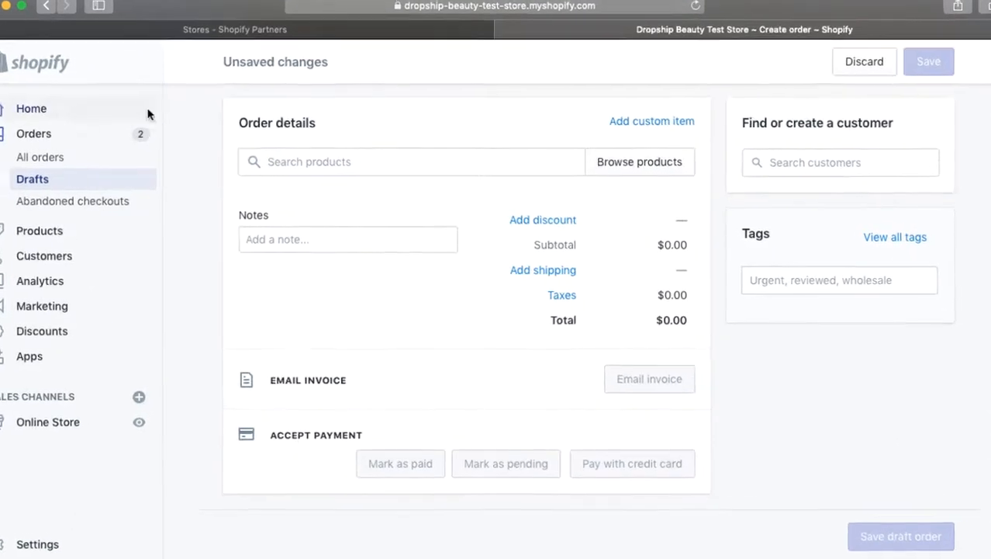
# - Add Malaysian Body Wave 10" to the order via a 'Malaysian' search and show shipping options
pyautogui.write('Mala')
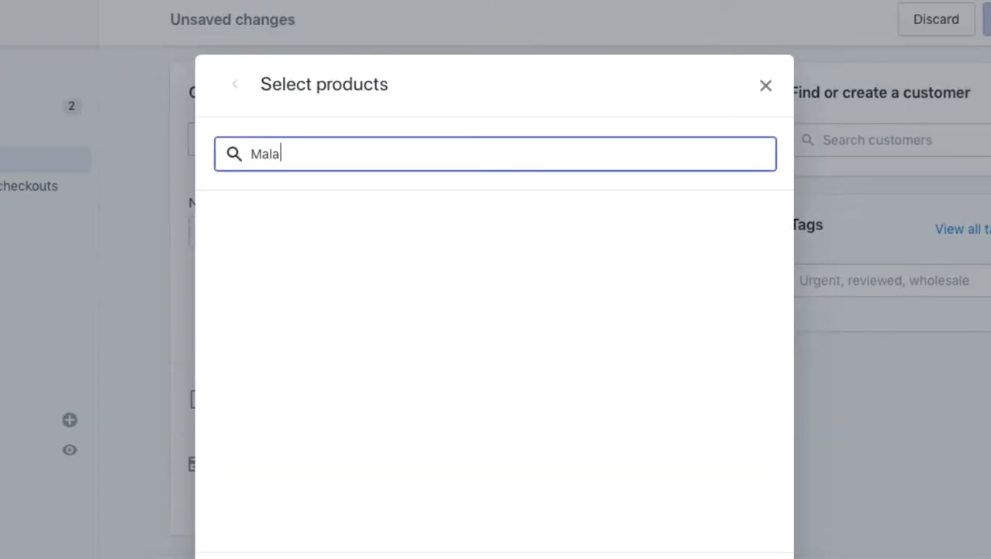
pyautogui.write('ysian')
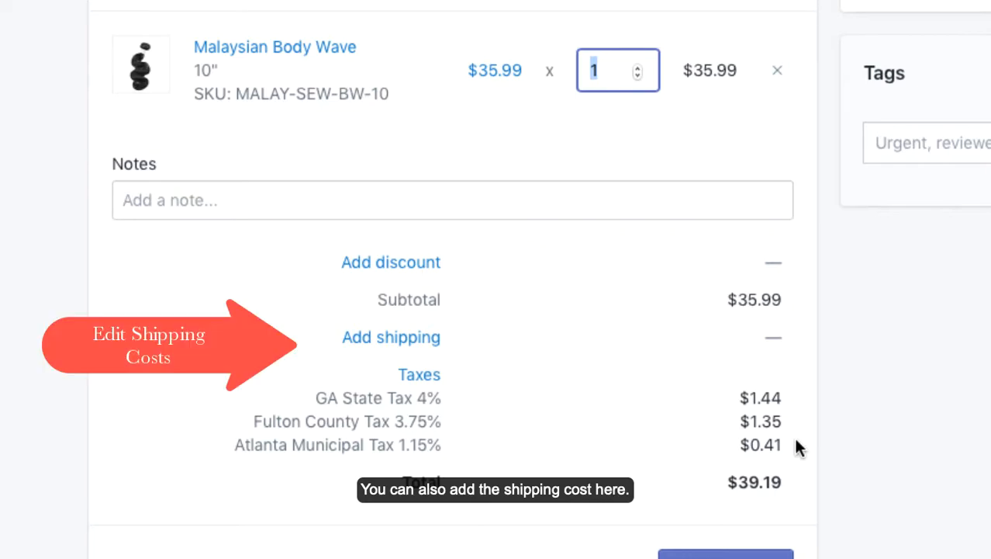
pyautogui.click(391, 337)
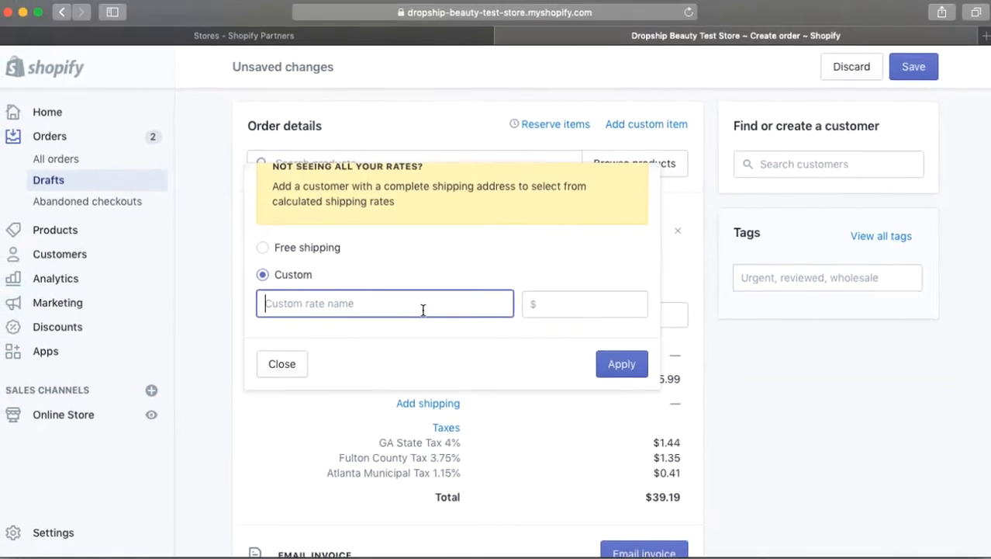
# - Apply a custom 'Priority Shipping' rate priced at $6.95 to the order
pyautogui.write('Priority')
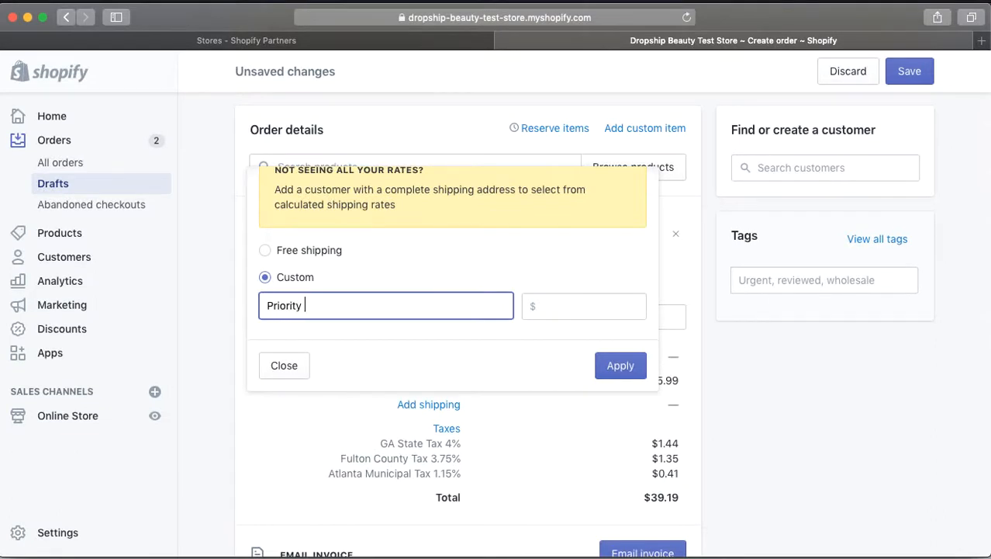
pyautogui.write('Shipping')
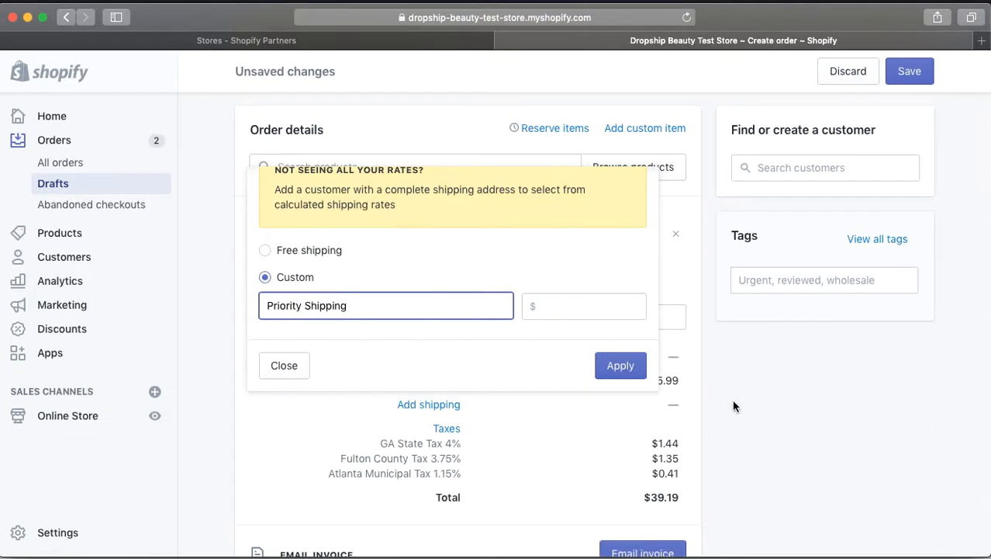
pyautogui.write('6')
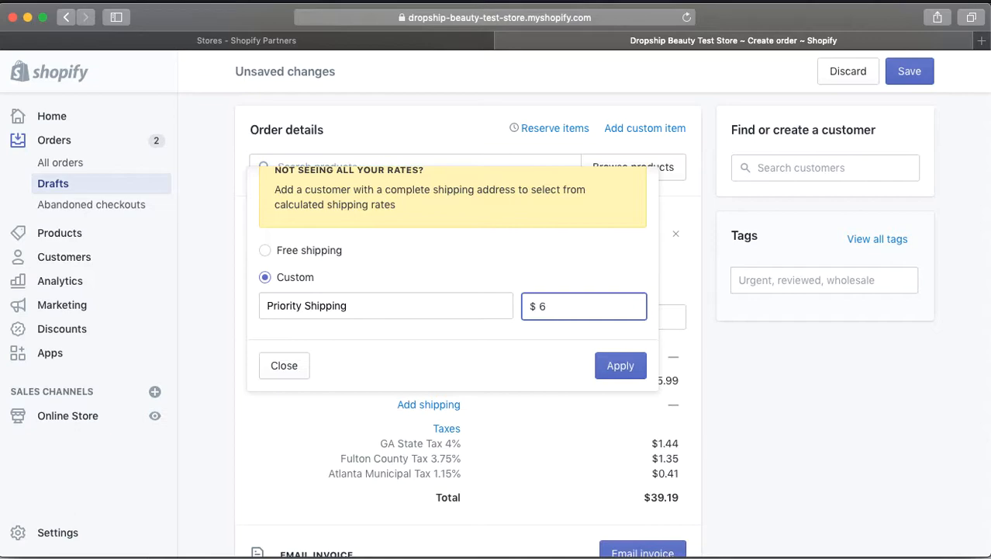
pyautogui.write('.95')
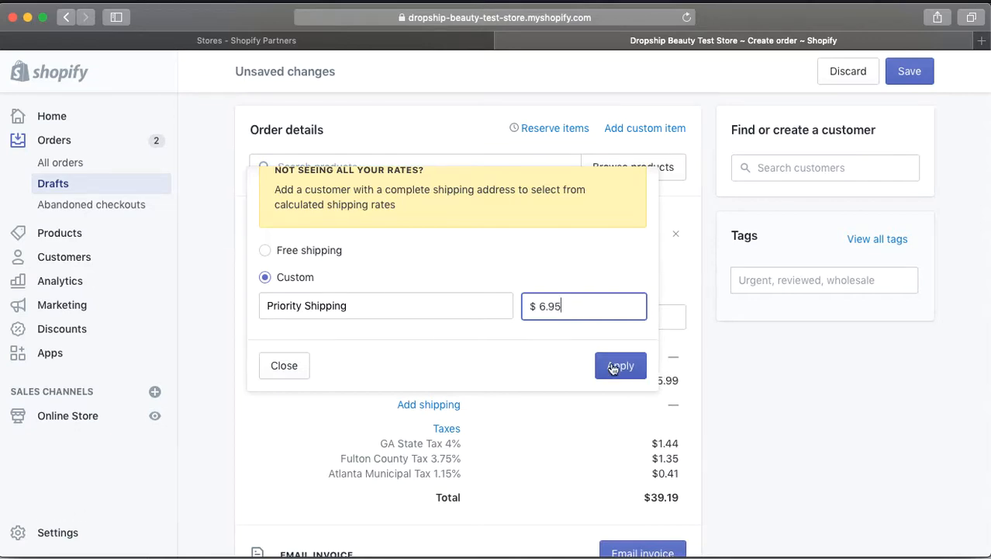
pyautogui.click(621, 366)
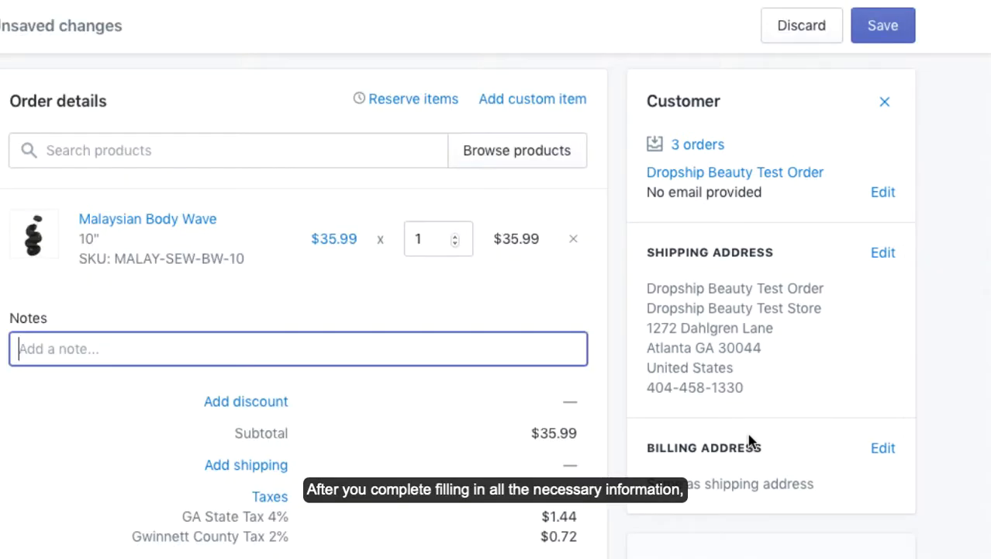
# - Choose 'Mark as paid' under Accept payment for the $38.15 order
pyautogui.scroll(-3)
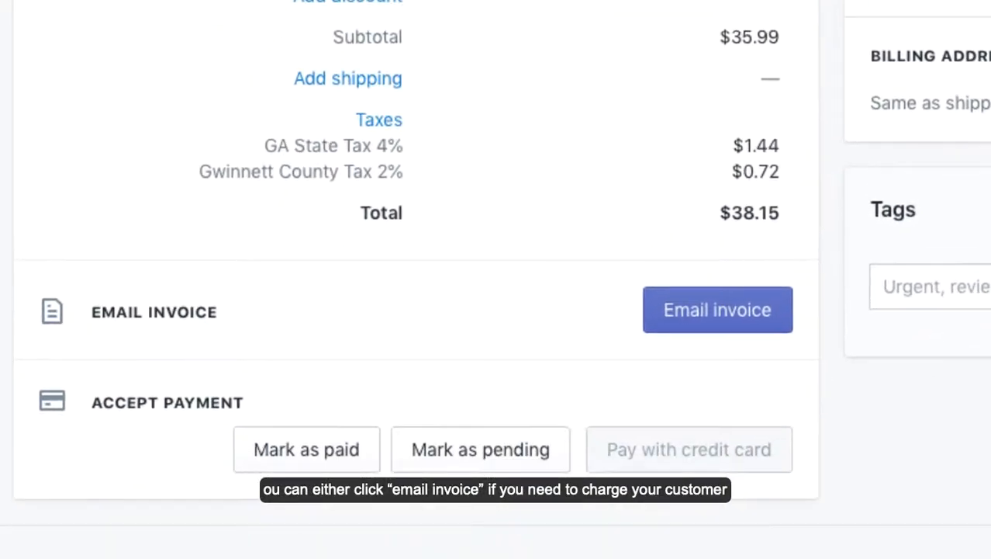
pyautogui.scroll(-3)
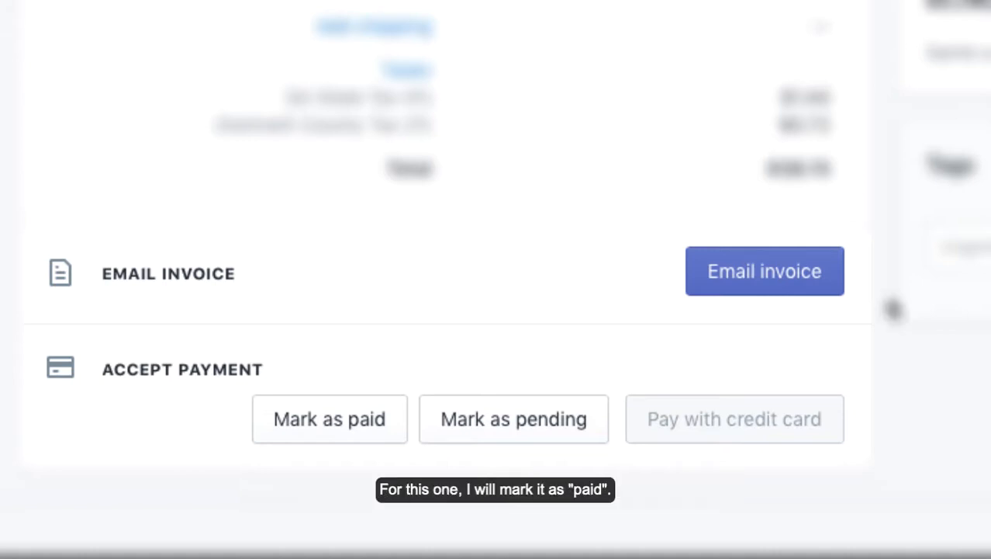
pyautogui.click(329, 419)
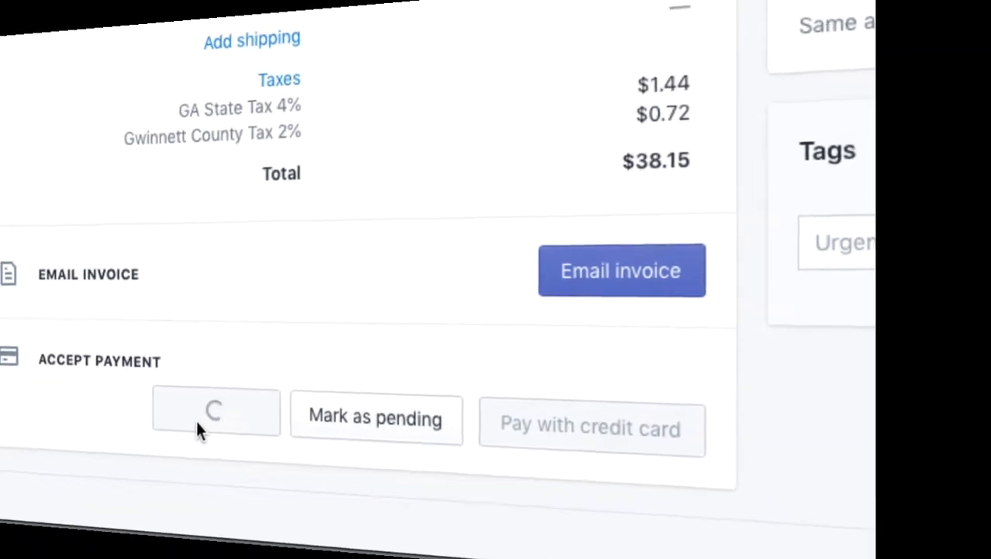
pyautogui.click(215, 409)
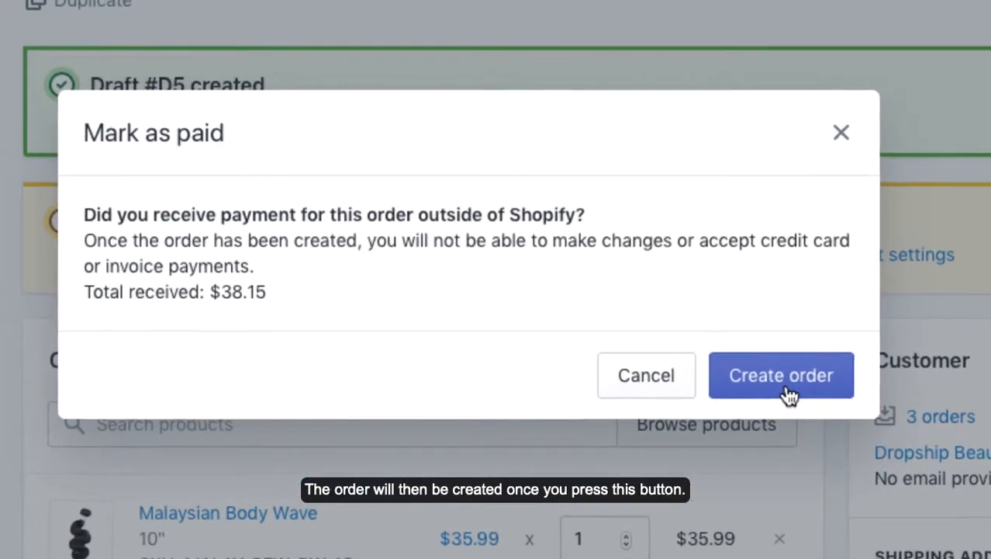
# - Create paid order #1005 and view it in the Dropship Beauty dashboard
pyautogui.click(782, 374)
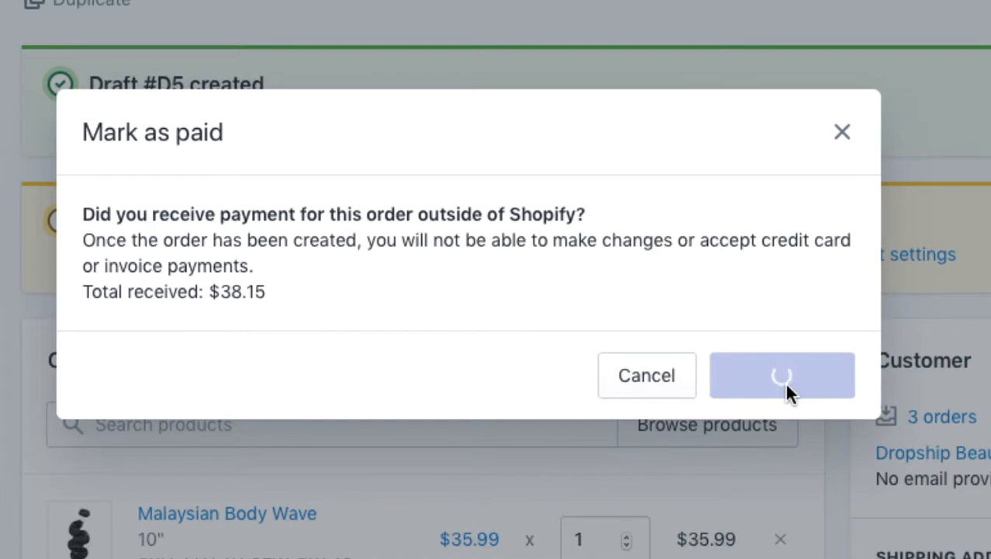
pyautogui.click(782, 374)
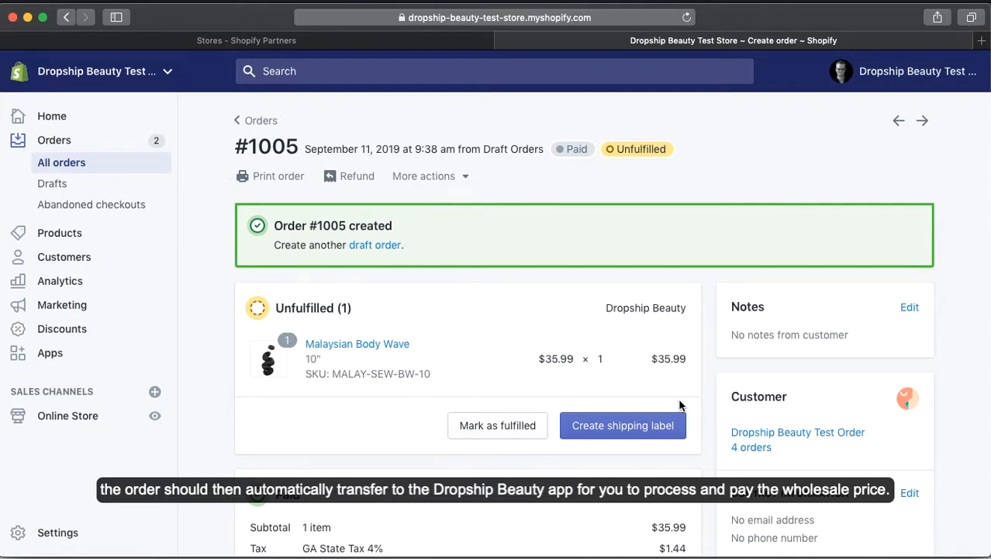
pyautogui.scroll(-3)
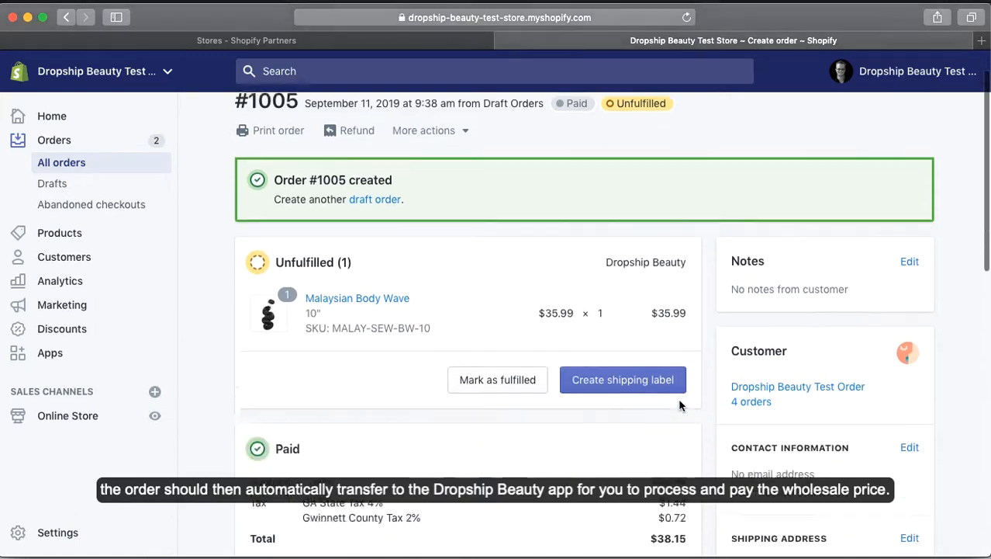
pyautogui.click(814, 41)
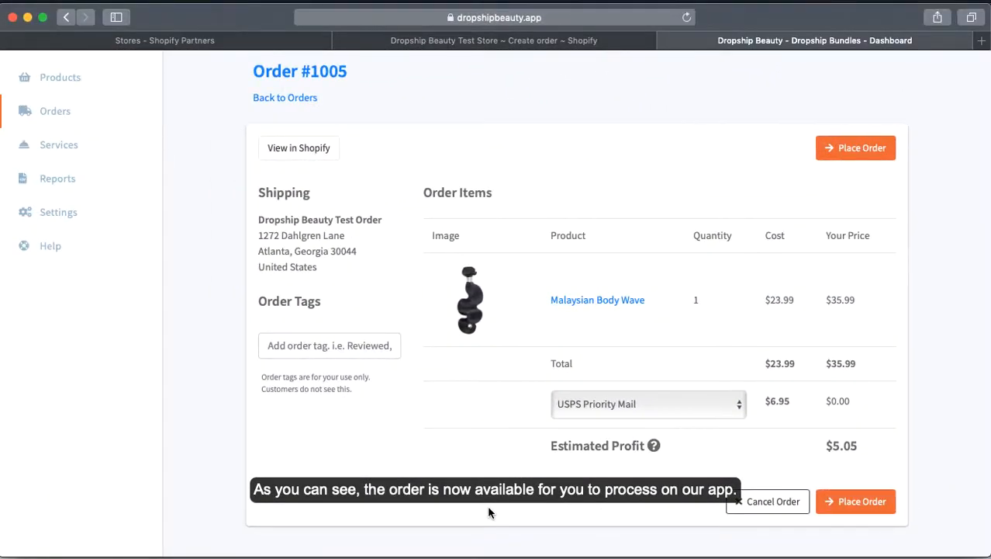